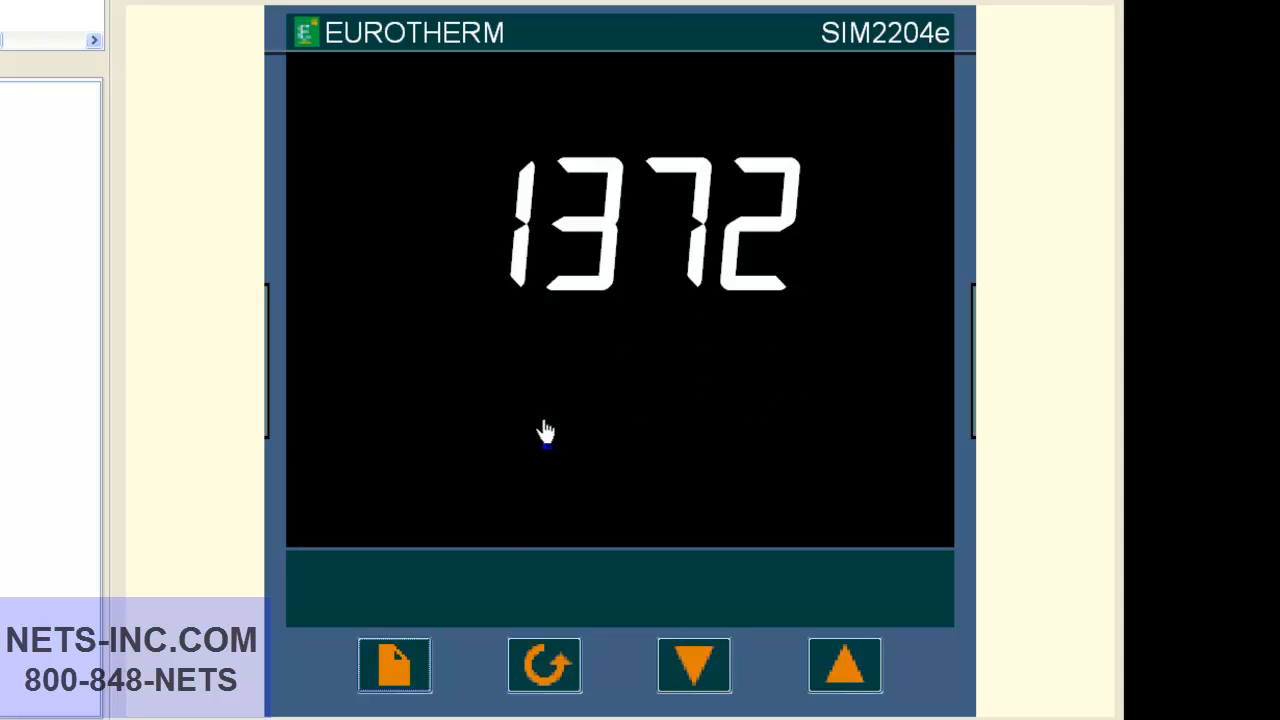
Bring up the home display showing 1372 over a second 1372 reading.
left_click(395, 664)
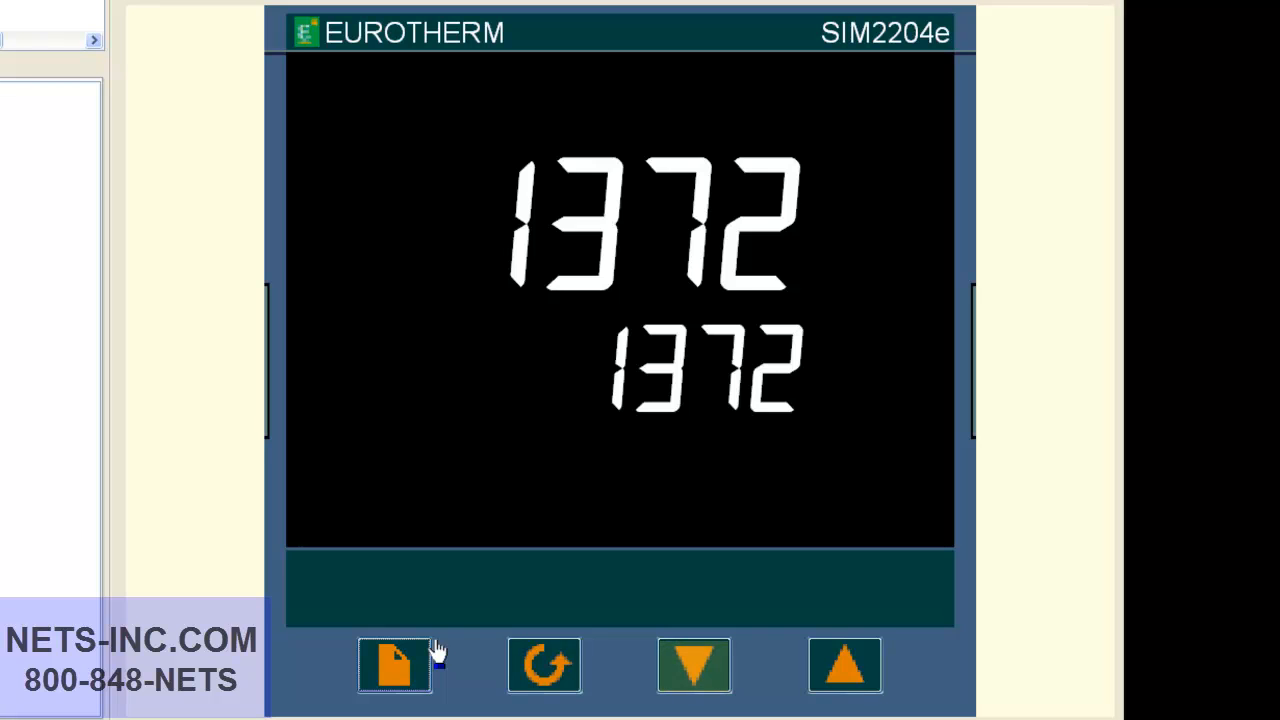
left_click(844, 664)
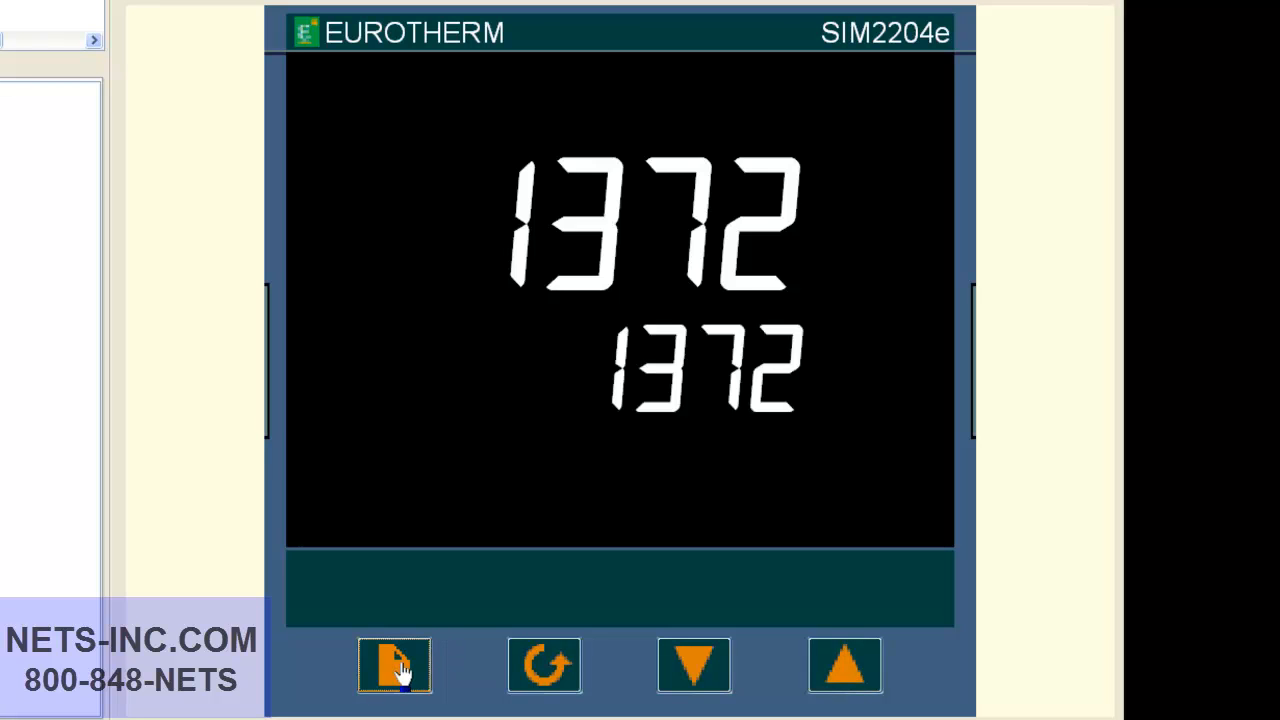
Enter access code 1 in the ACCS list until PASS, then return home.
left_click(392, 665)
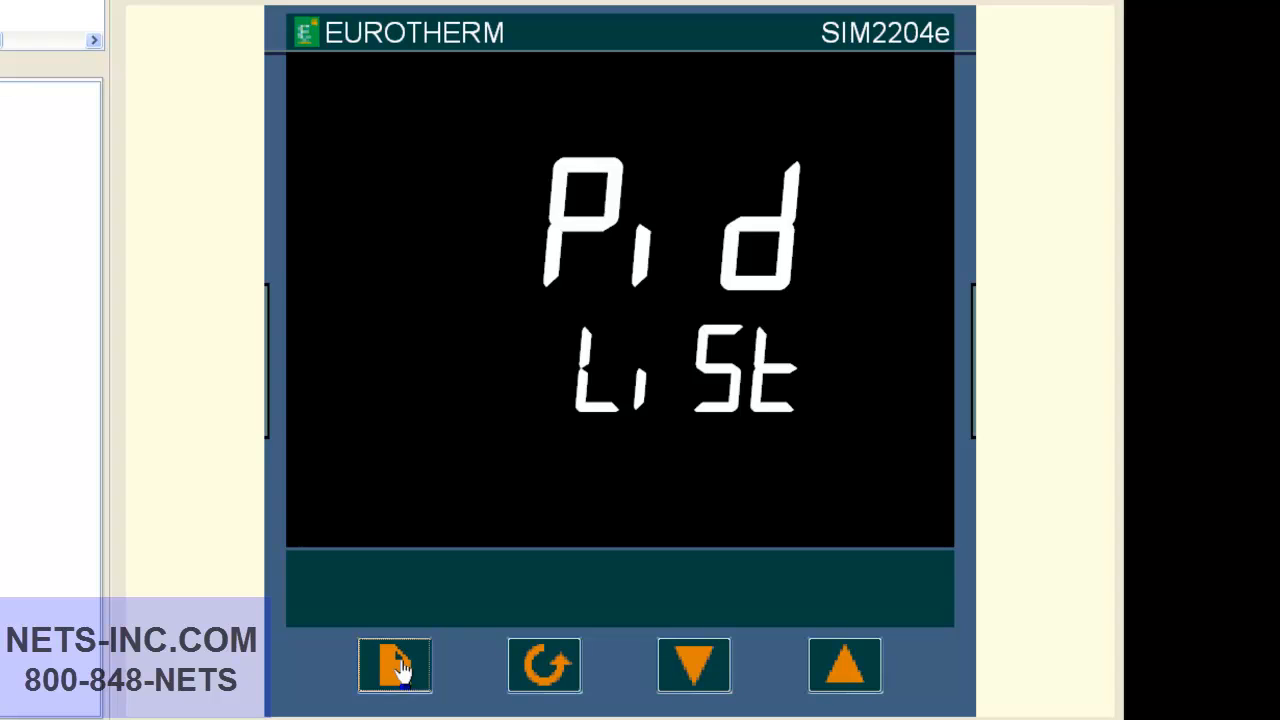
left_click(392, 665)
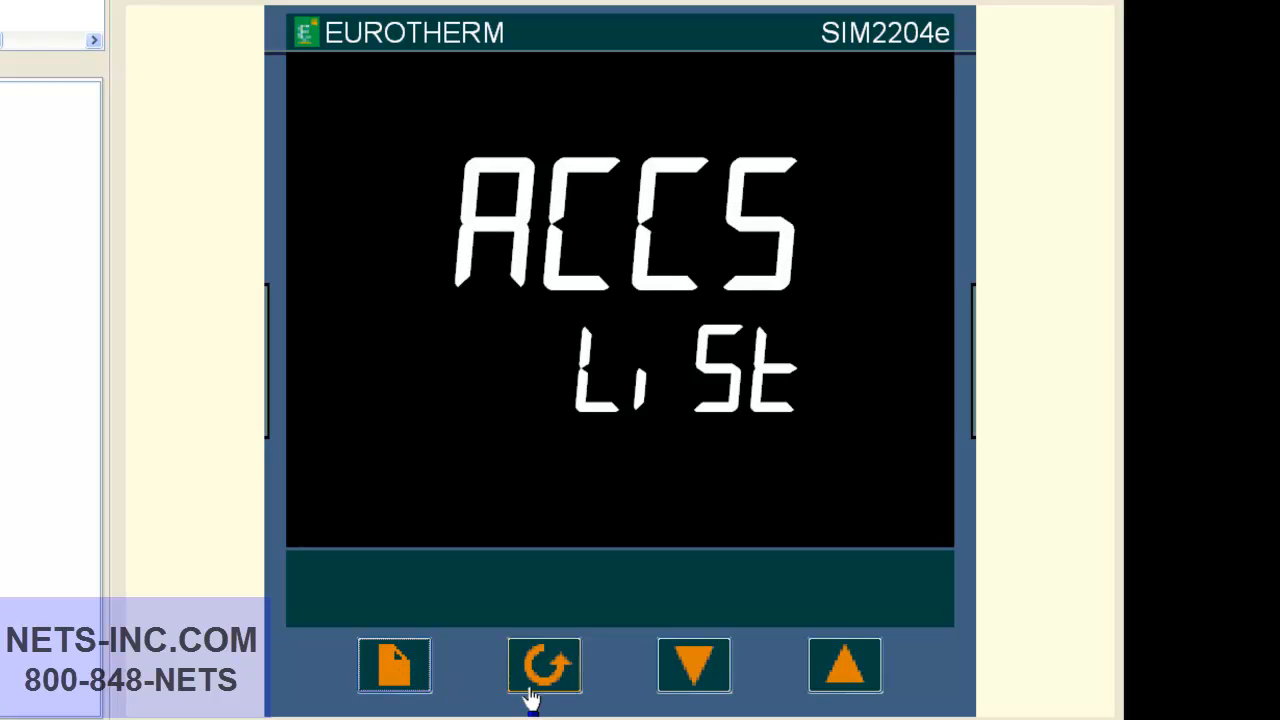
left_click(543, 665)
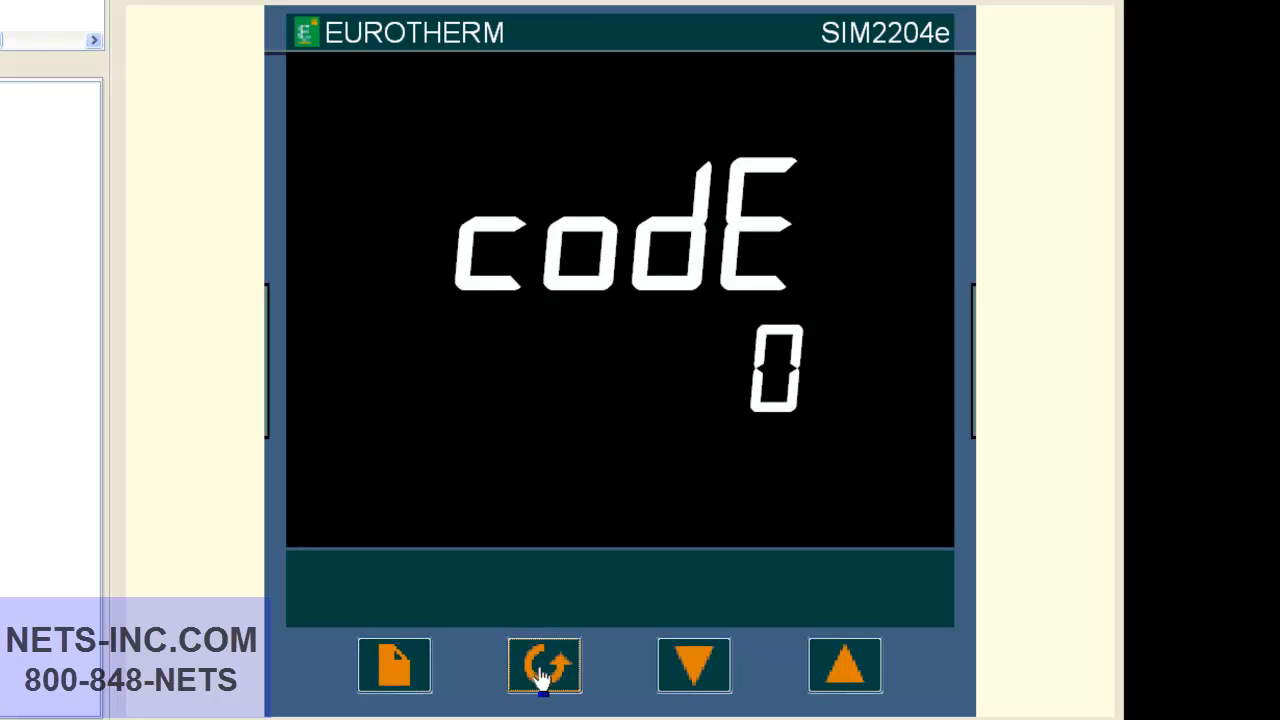
mouse_move(694, 680)
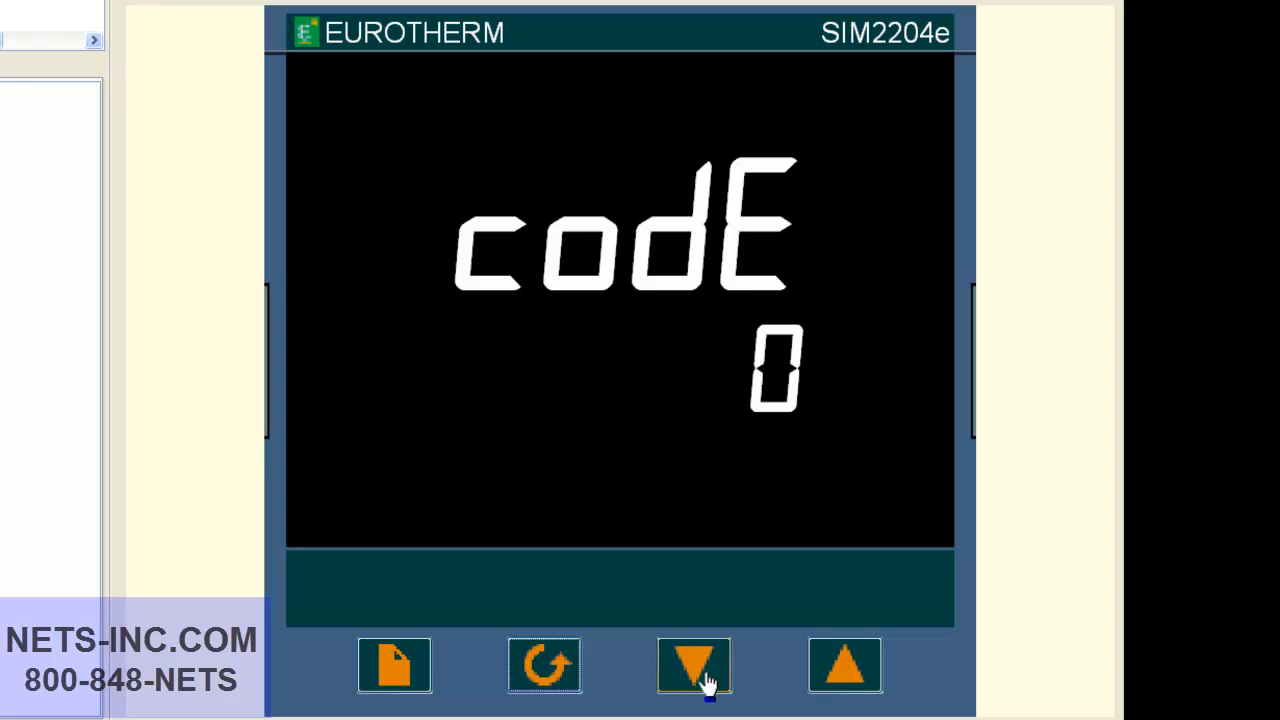
left_click(843, 665)
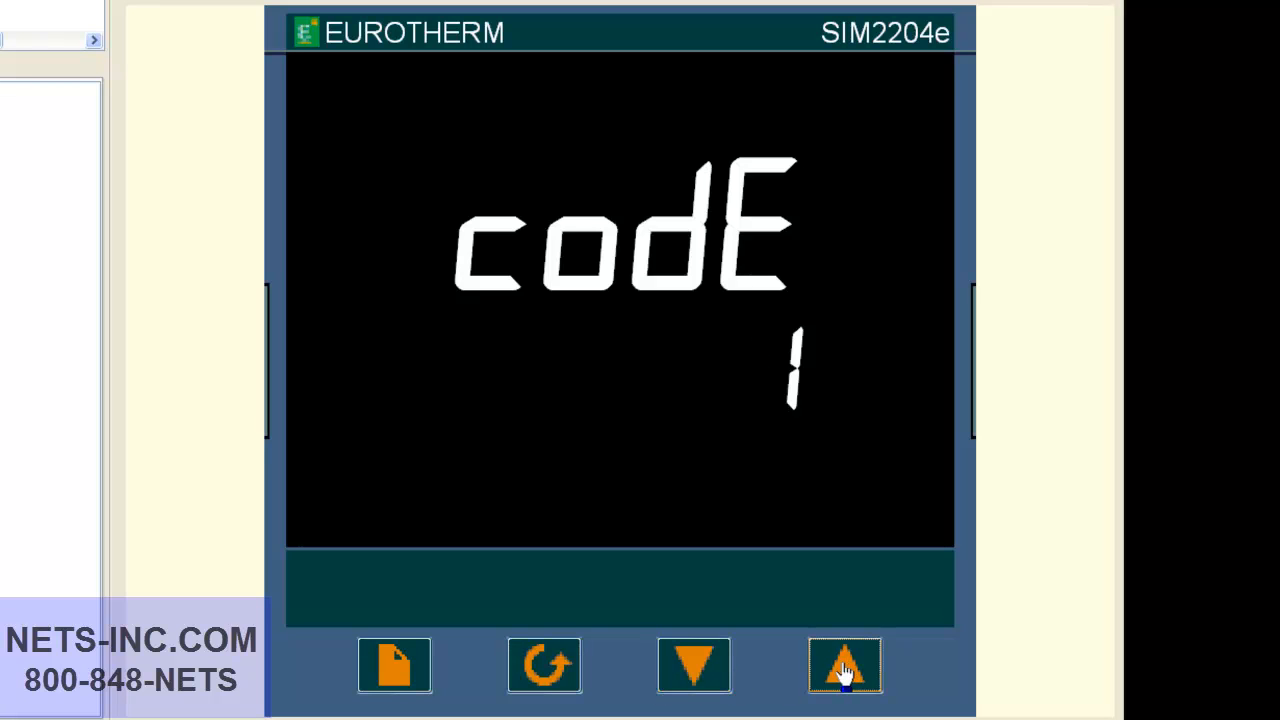
left_click(843, 665)
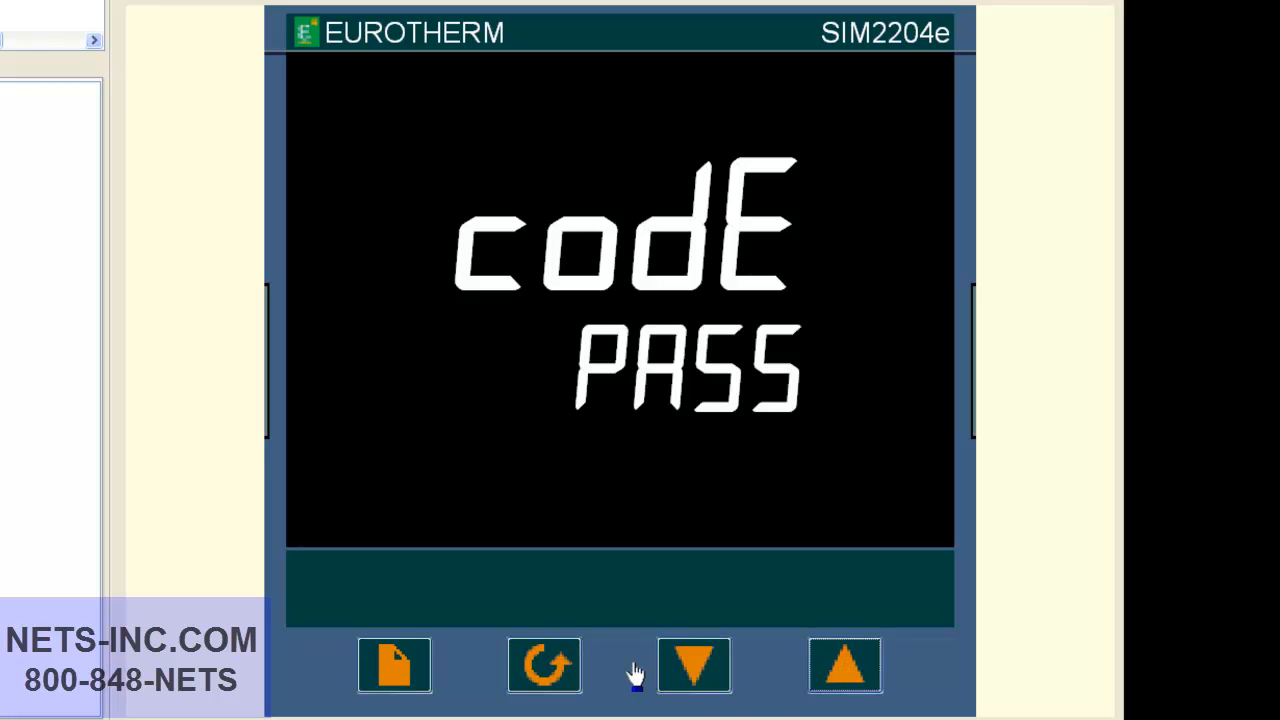
left_click(544, 664)
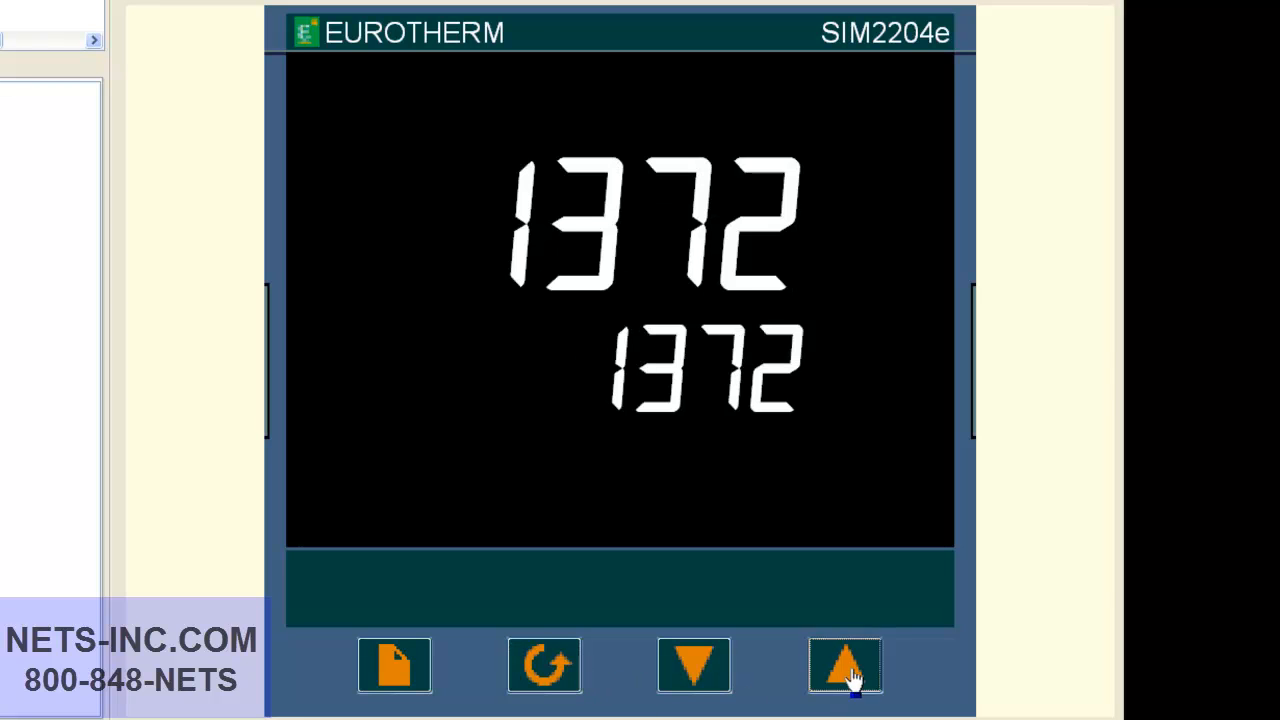
Page to the access list and set Goto to conF.
left_click(395, 666)
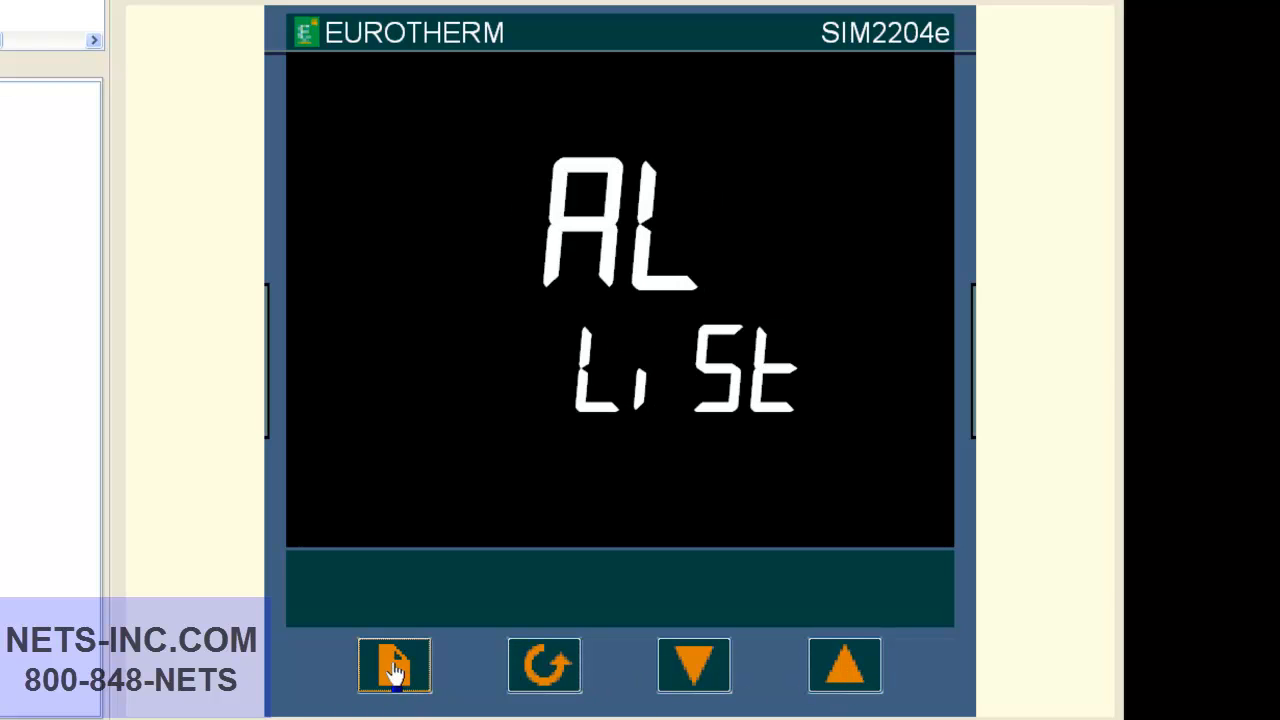
left_click(391, 663)
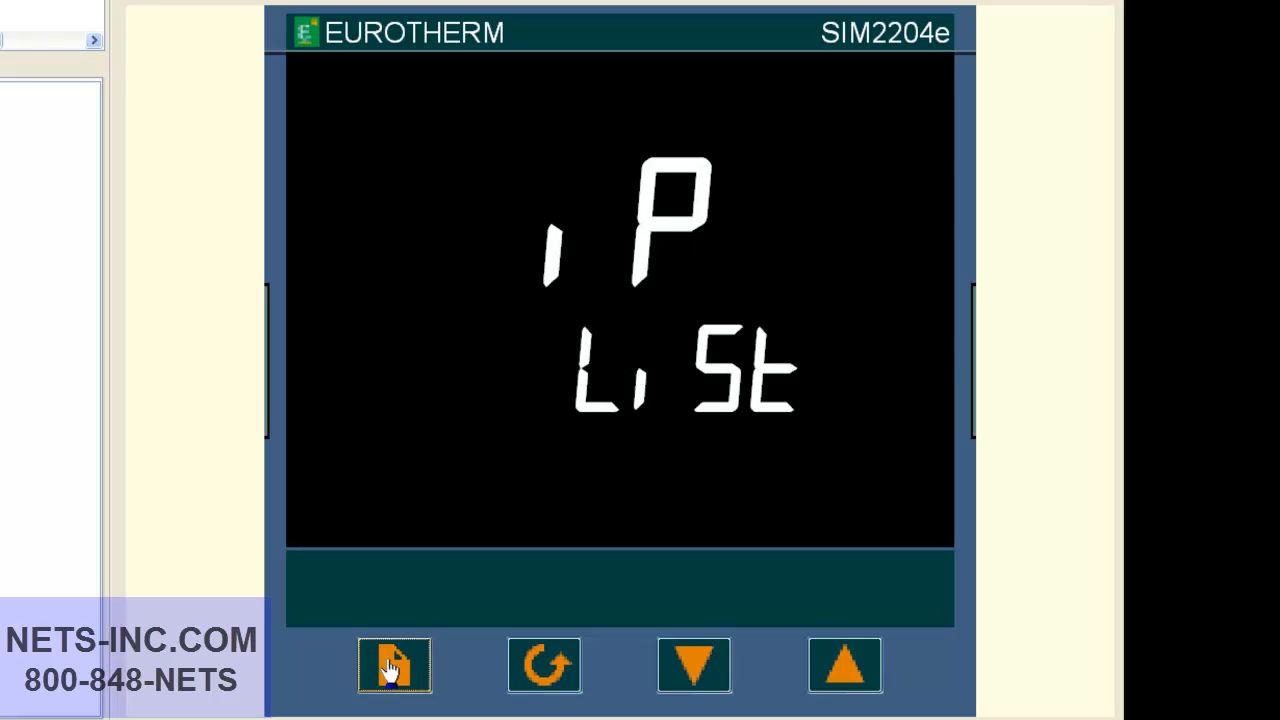
left_click(843, 665)
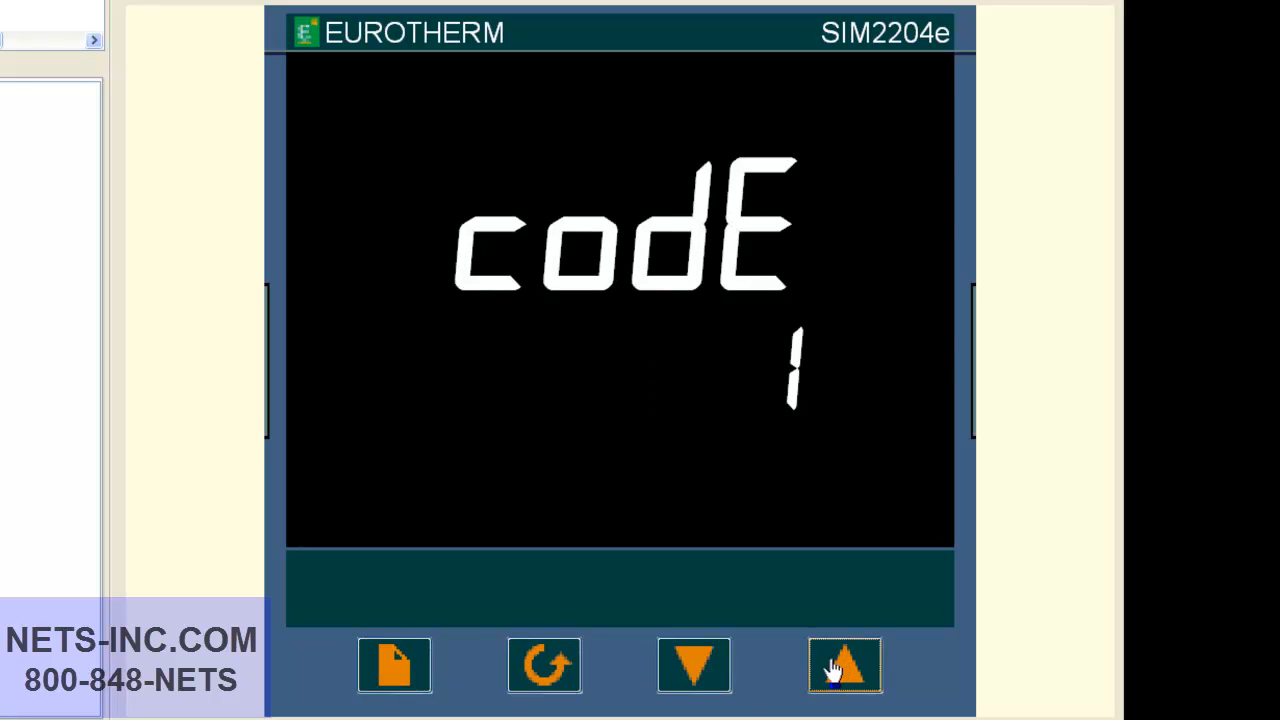
left_click(844, 665)
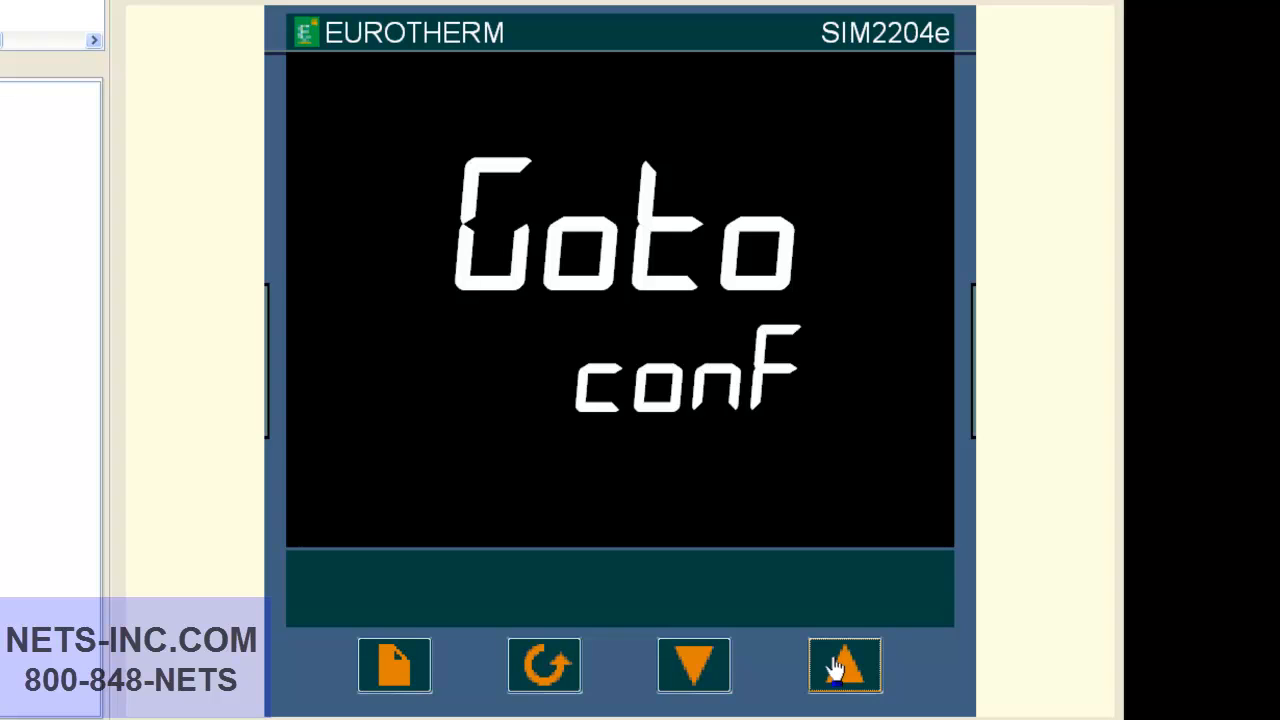
mouse_move(544, 665)
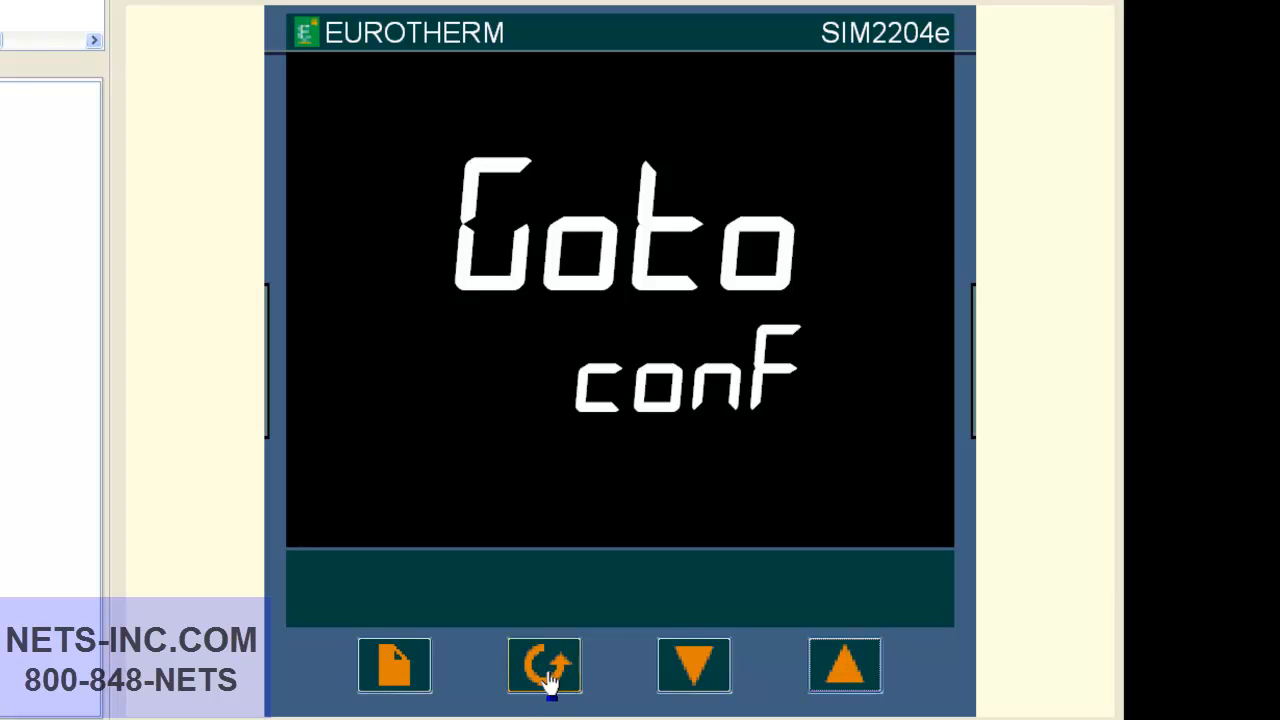
Raise the configuration code to 2 until PASS and step into the configuration lists.
left_click(543, 665)
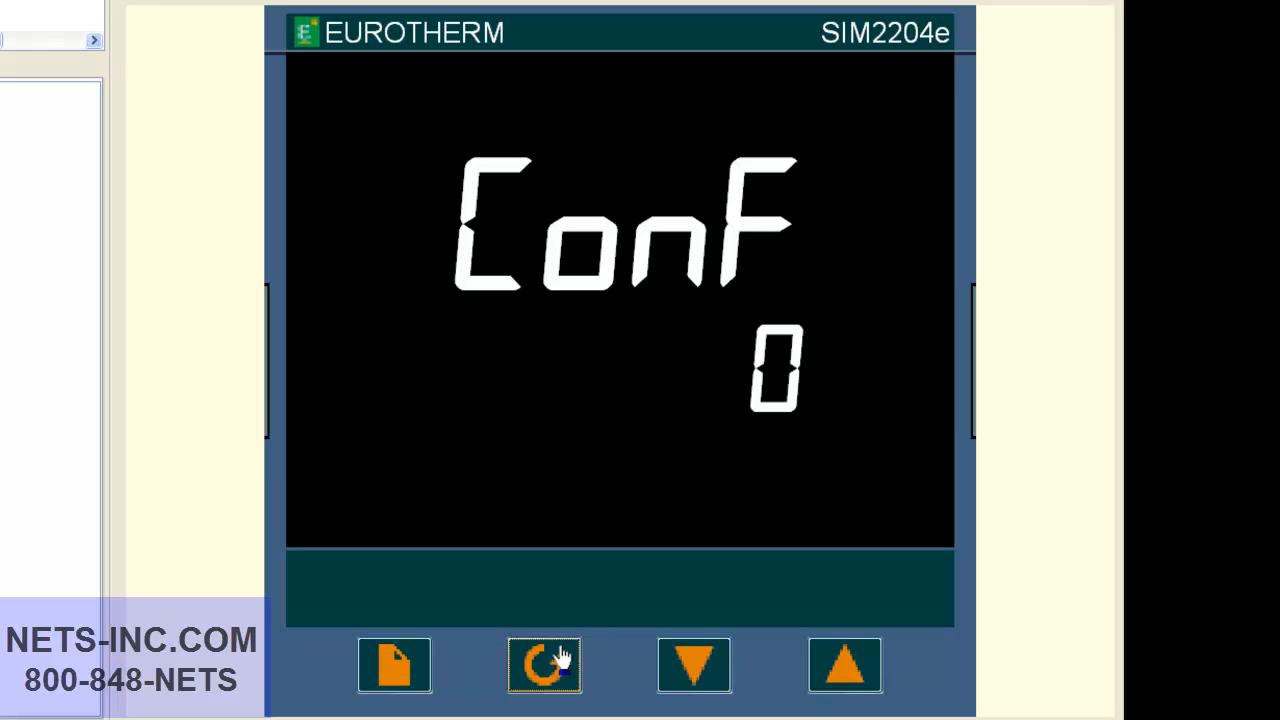
left_click(843, 665)
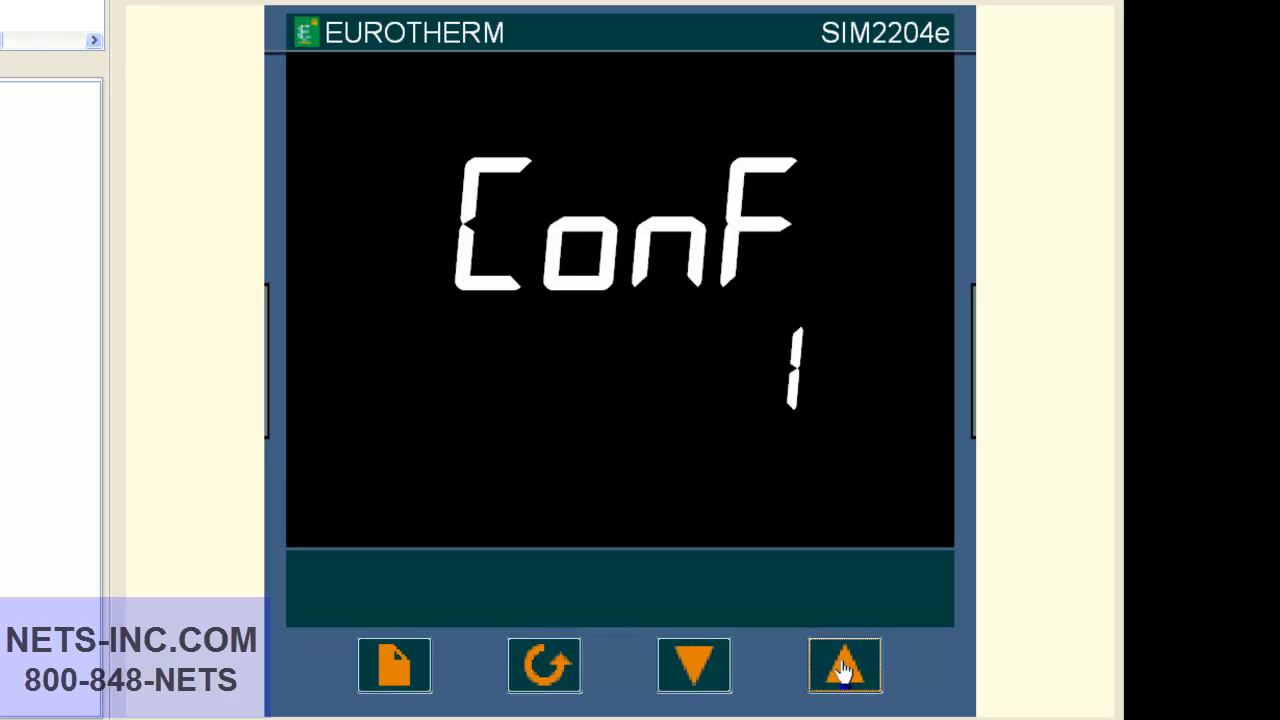
left_click(843, 665)
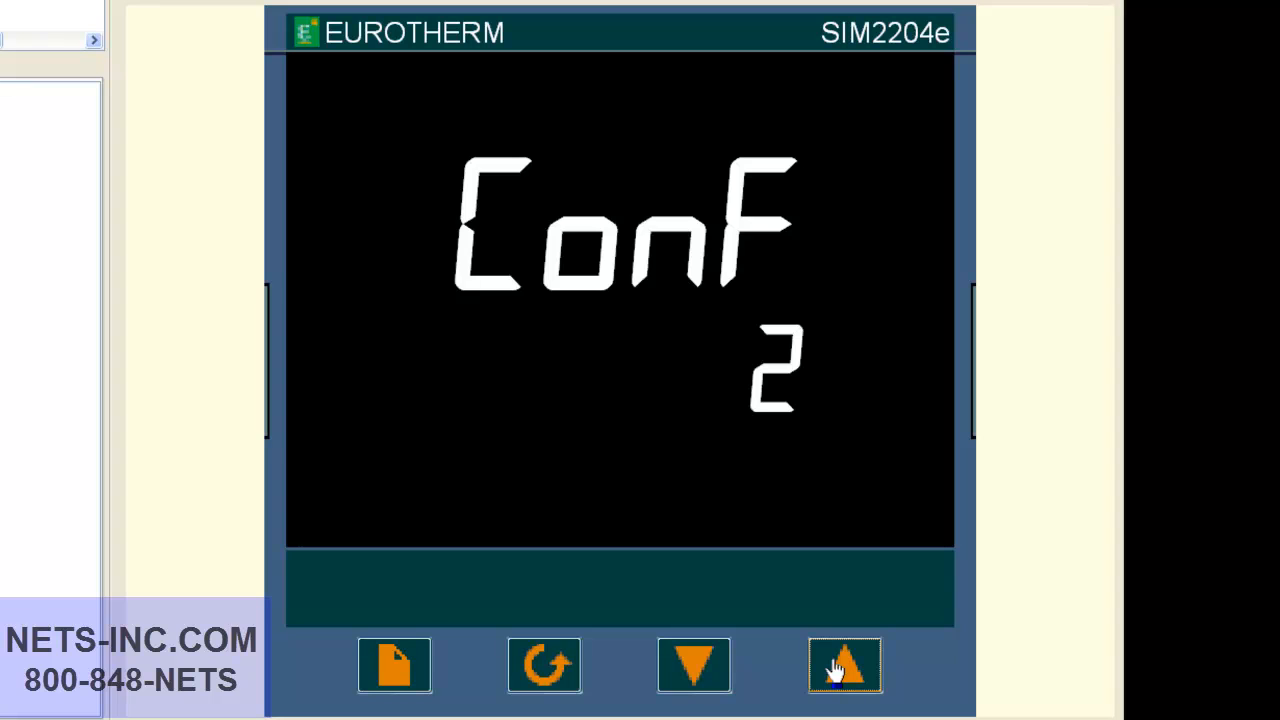
left_click(845, 665)
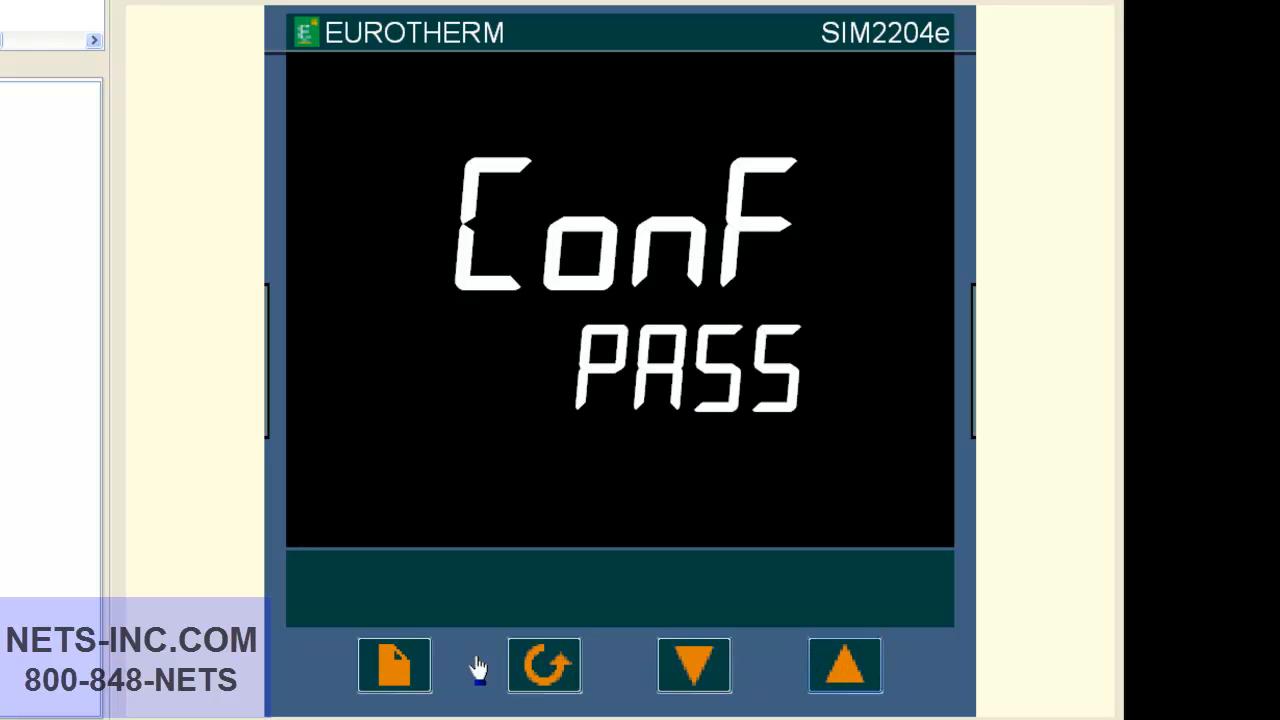
left_click(393, 665)
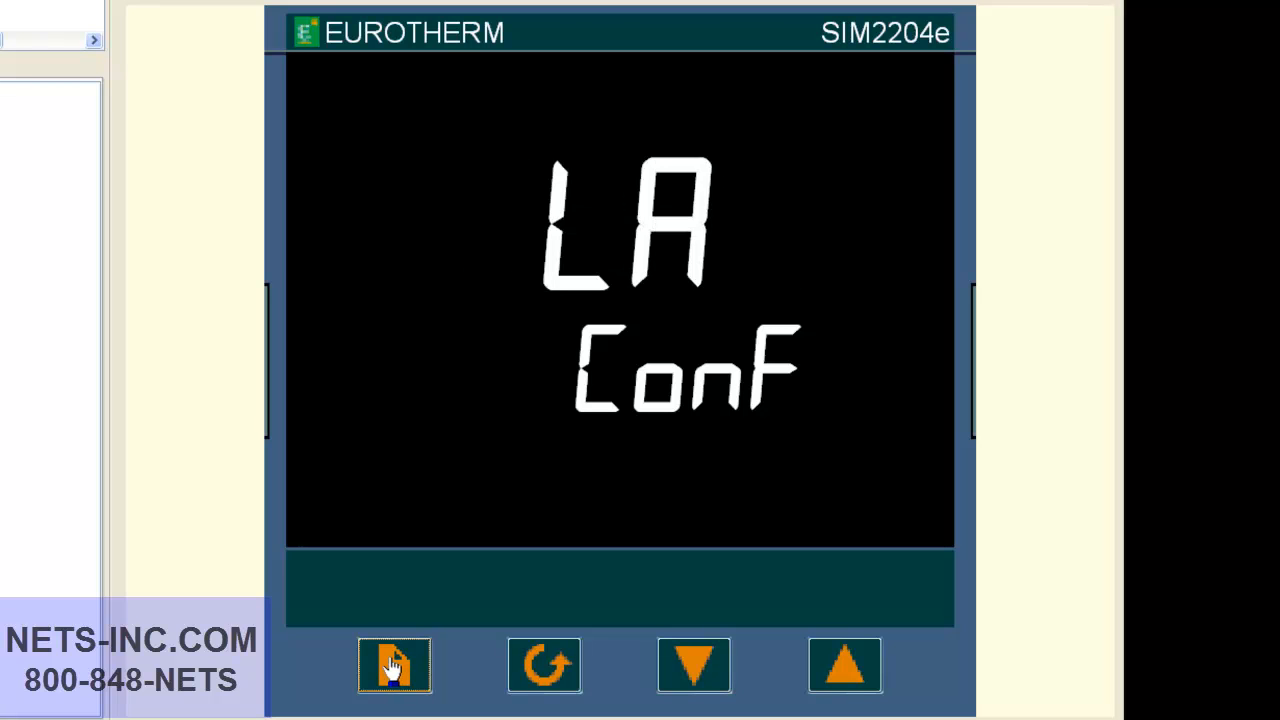
In the AA ConF list, change sensor break SEnS from nor to inv.
left_click(391, 665)
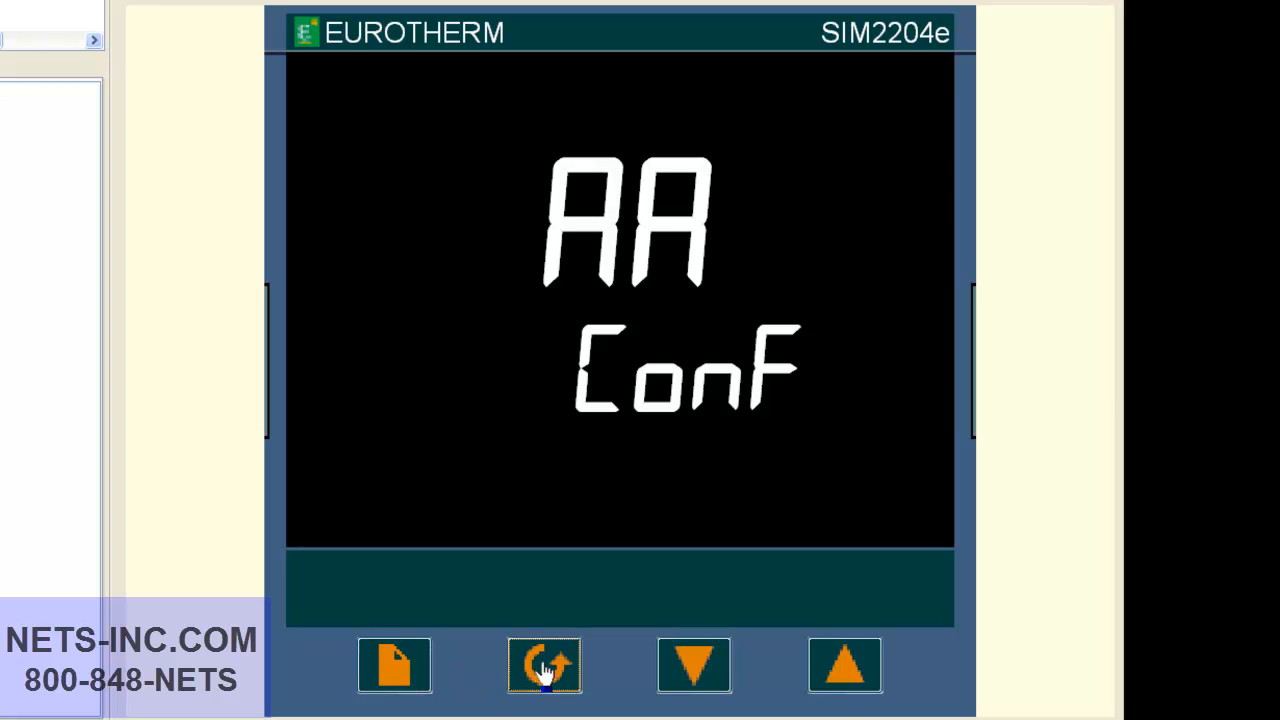
left_click(543, 665)
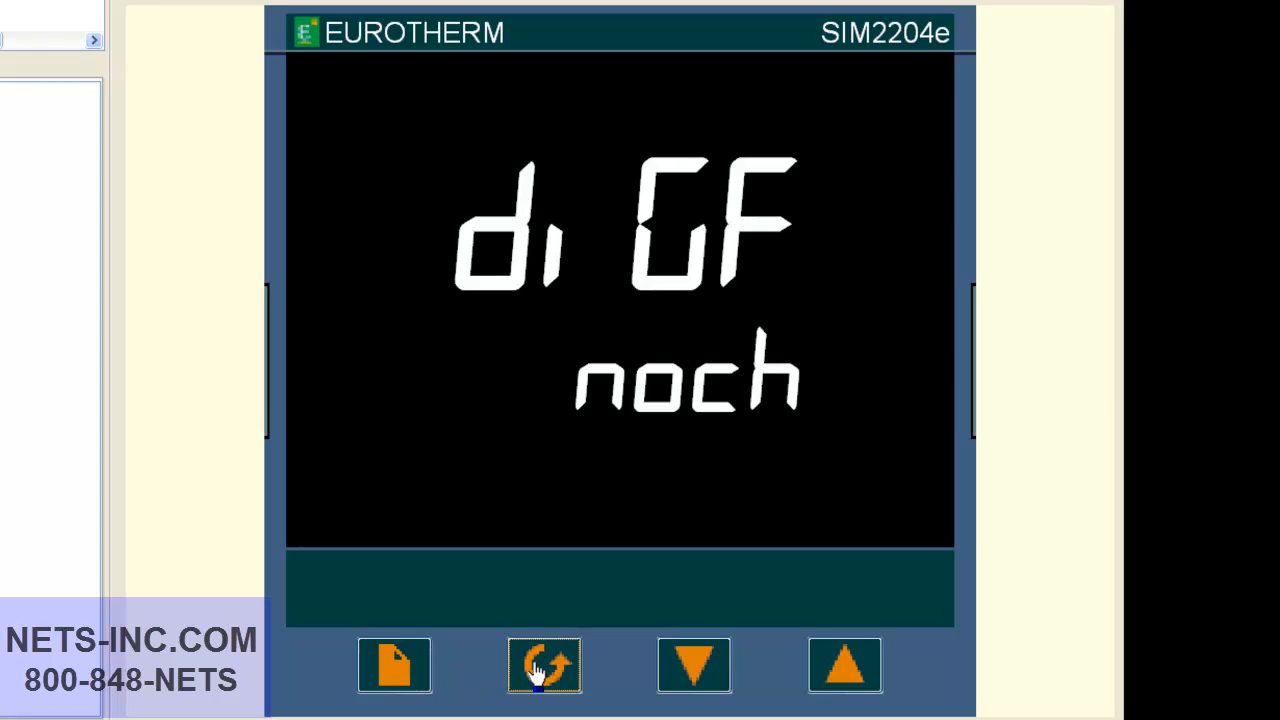
left_click(544, 664)
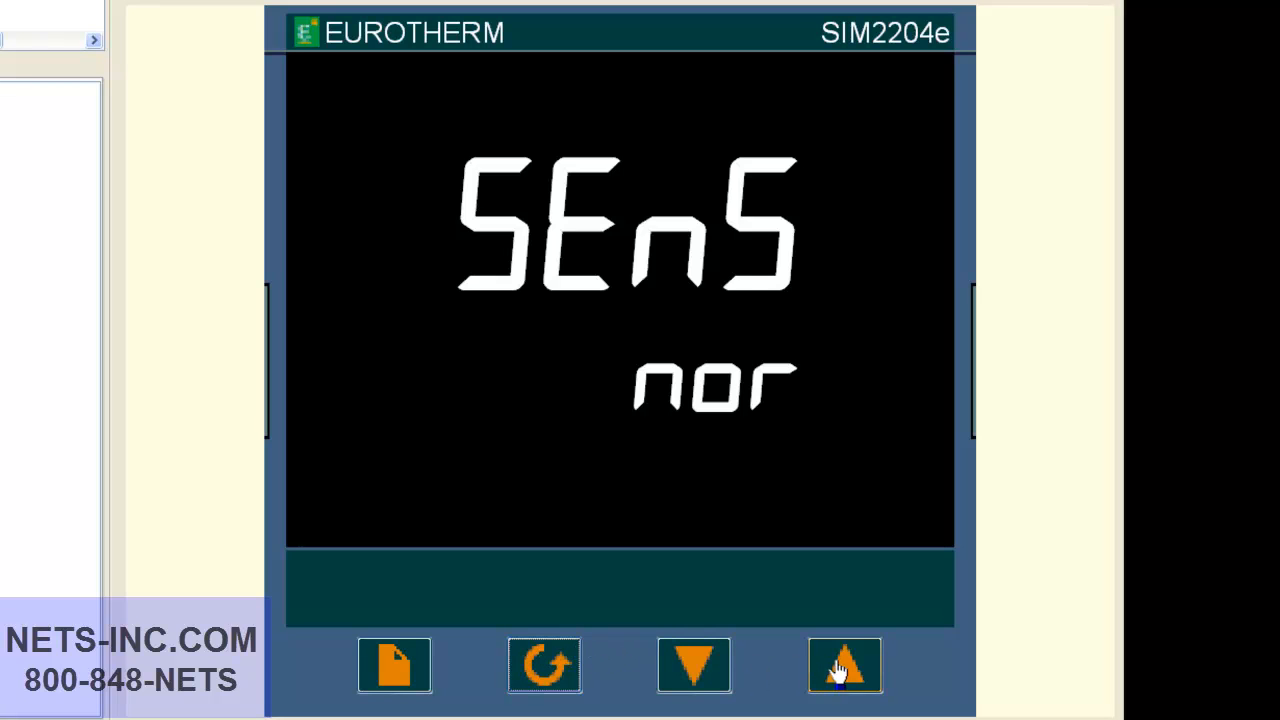
left_click(843, 665)
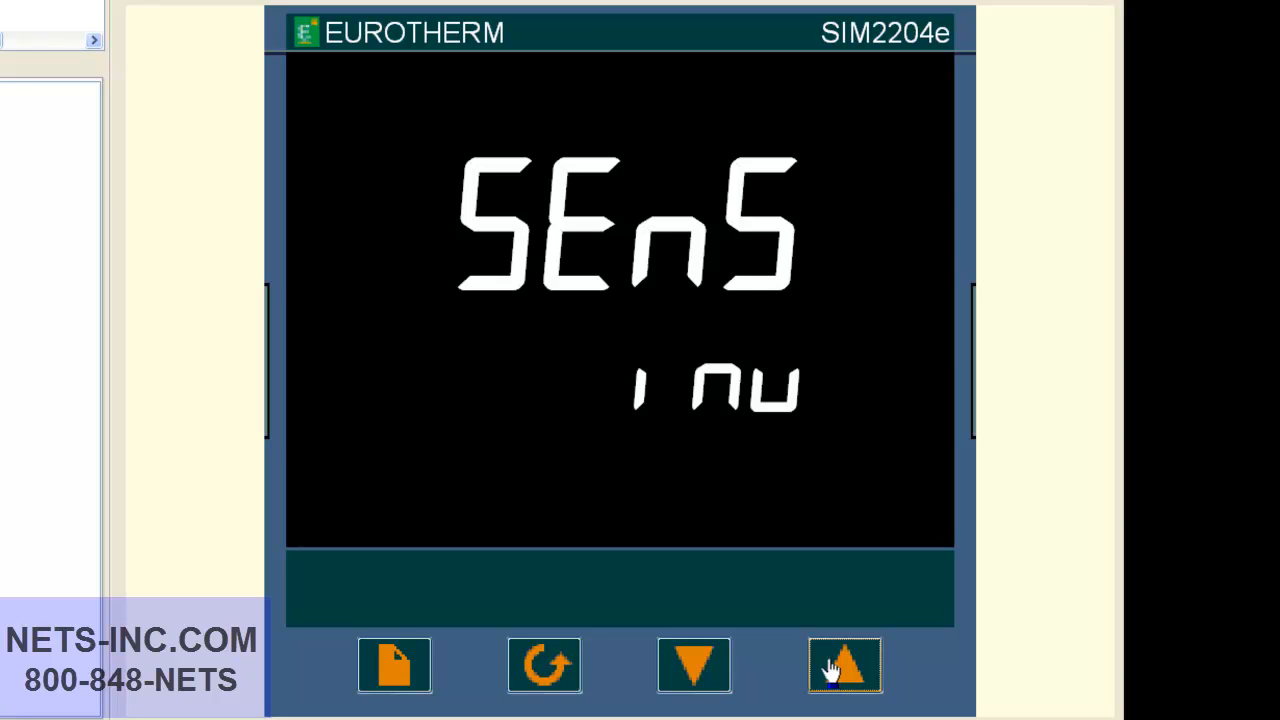
mouse_move(392, 665)
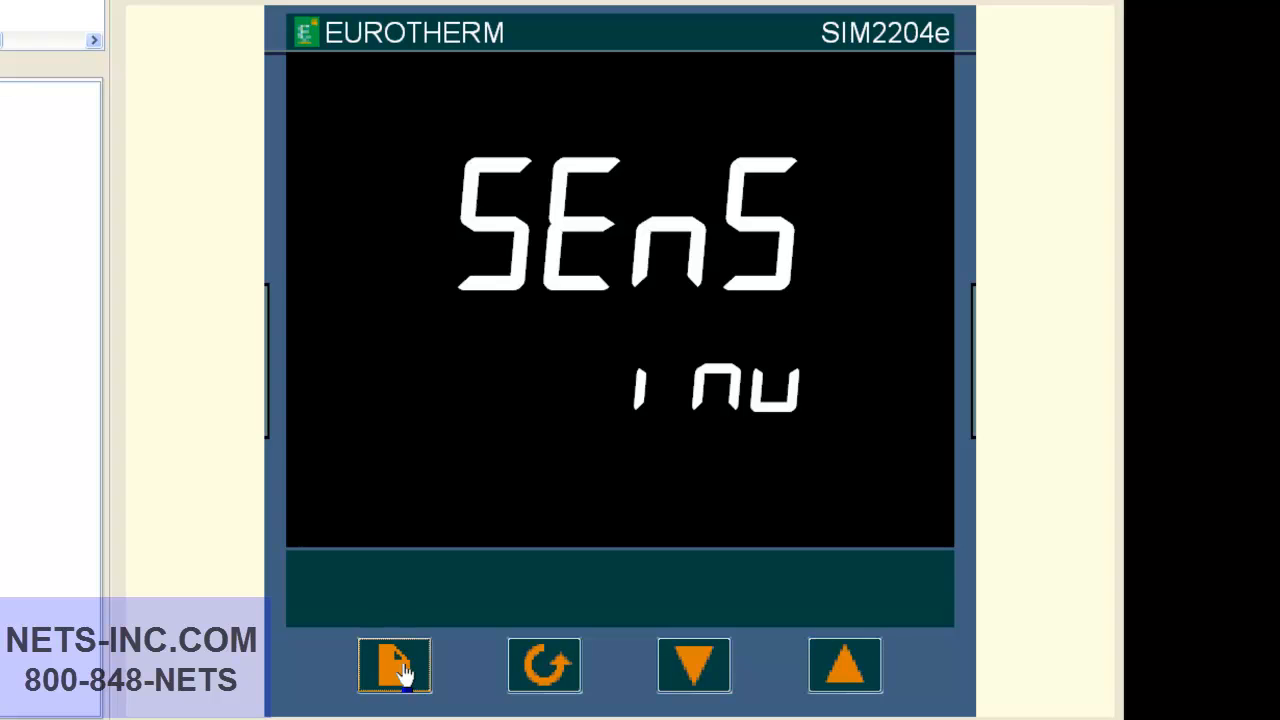
Page past PASS ConF to the Exit prompt and set it to YES.
left_click(390, 666)
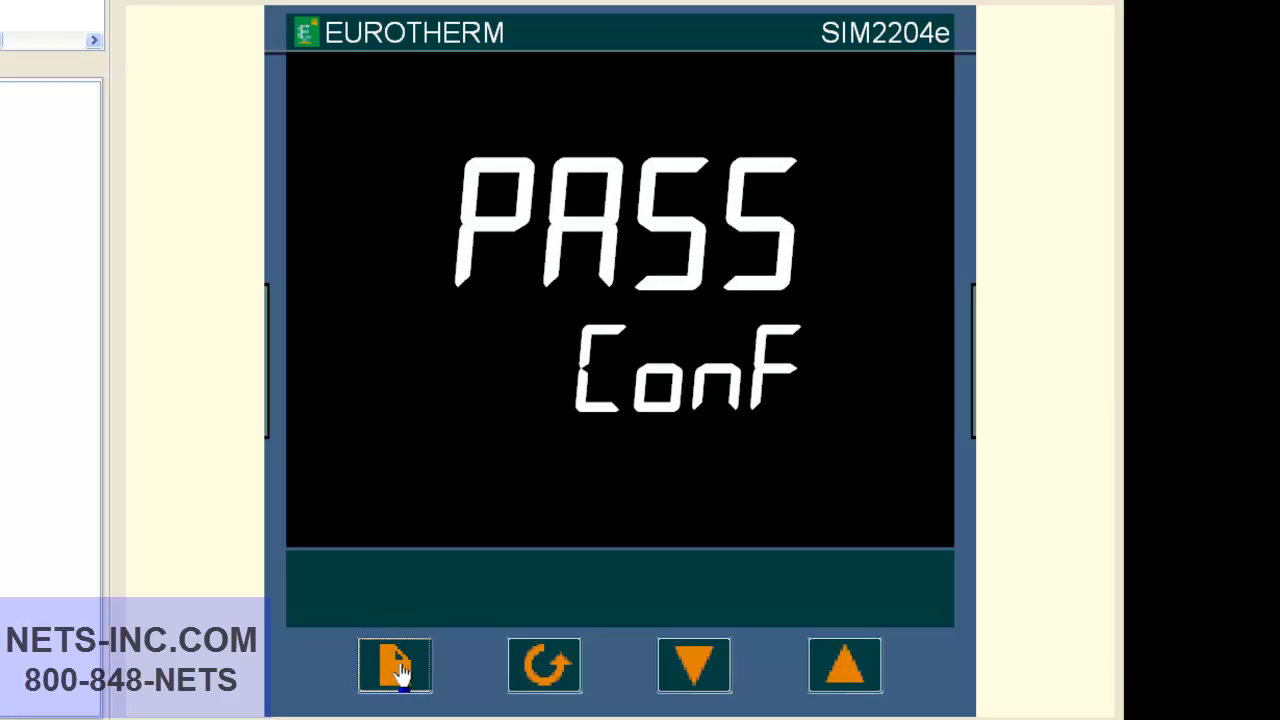
left_click(843, 665)
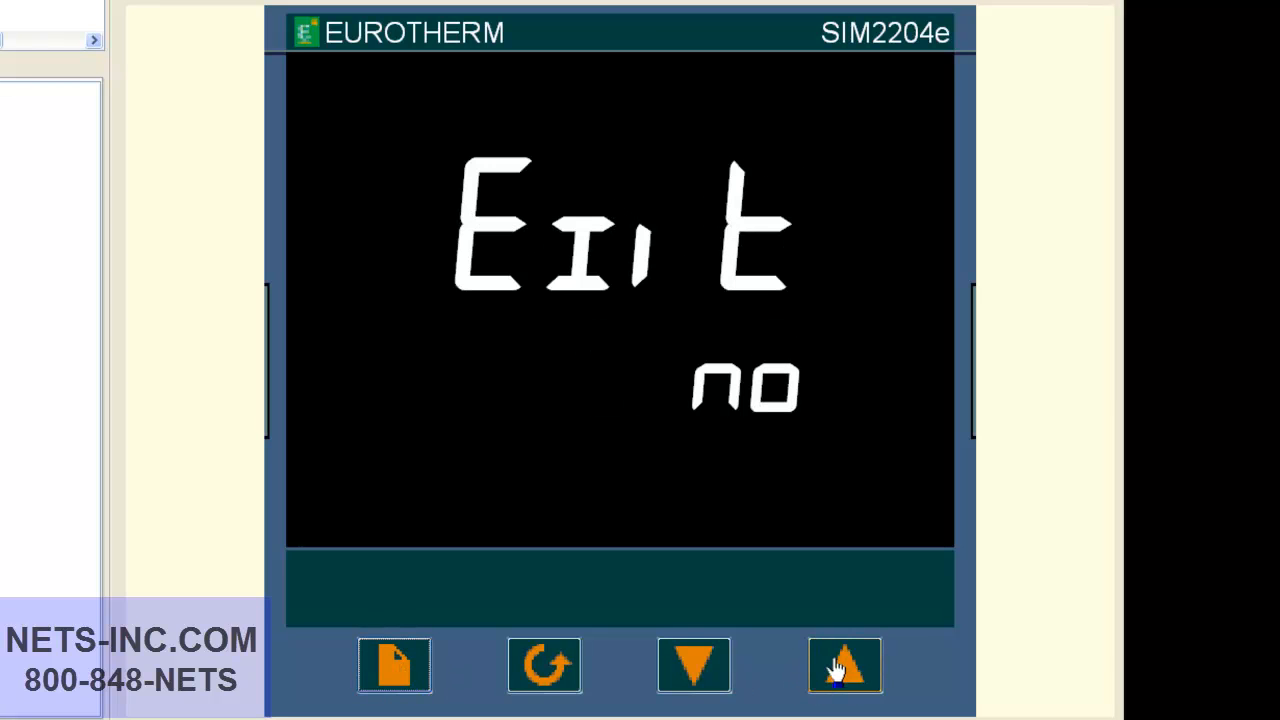
left_click(843, 665)
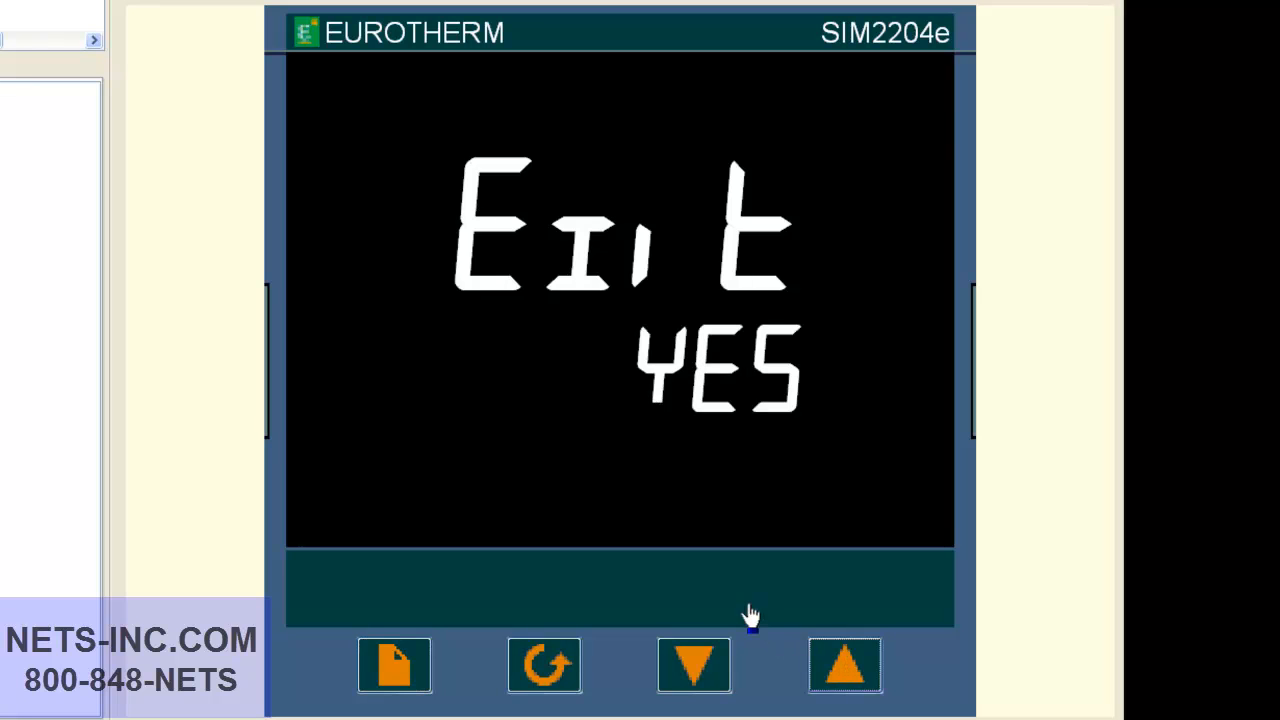